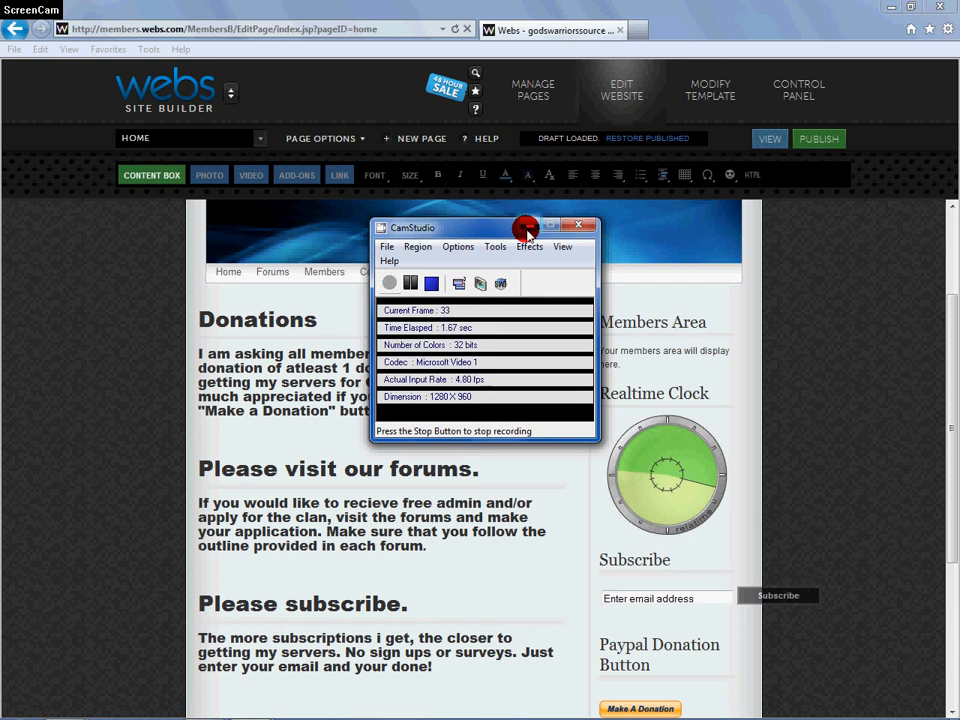
Go to the Forums page and open the Admin/Clan forum's Clan Application Outline topic
click(581, 225)
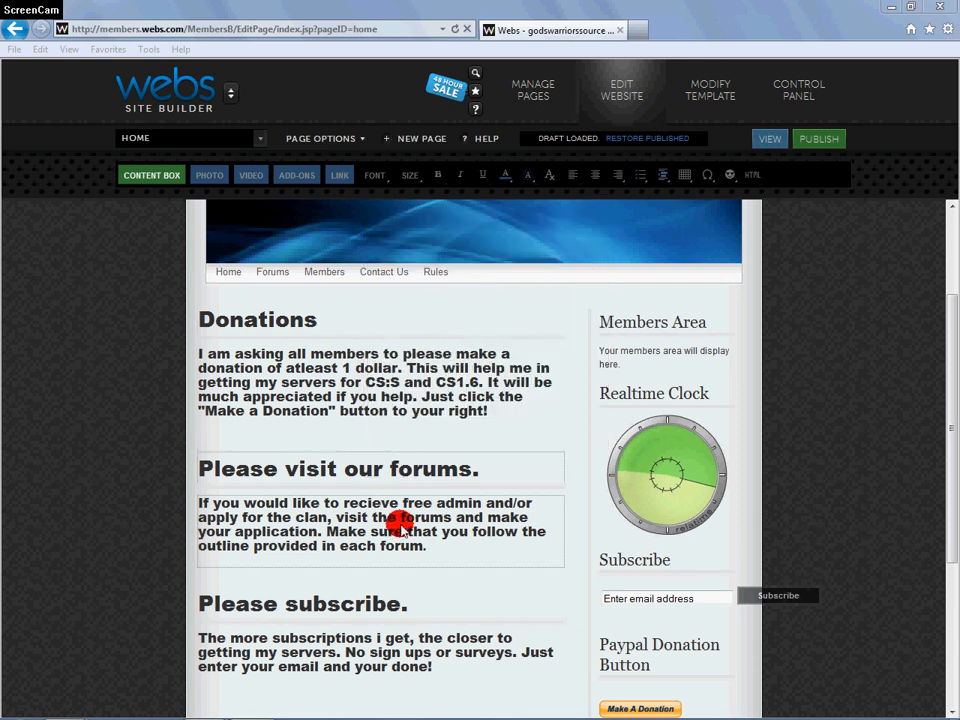
mouse_move(829, 427)
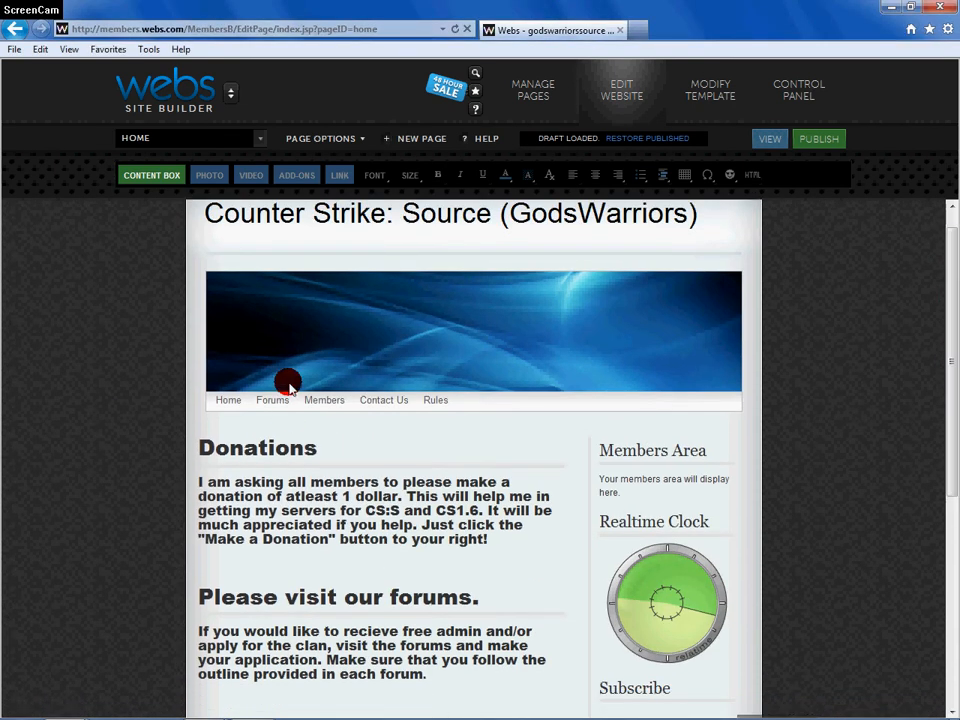
click(272, 400)
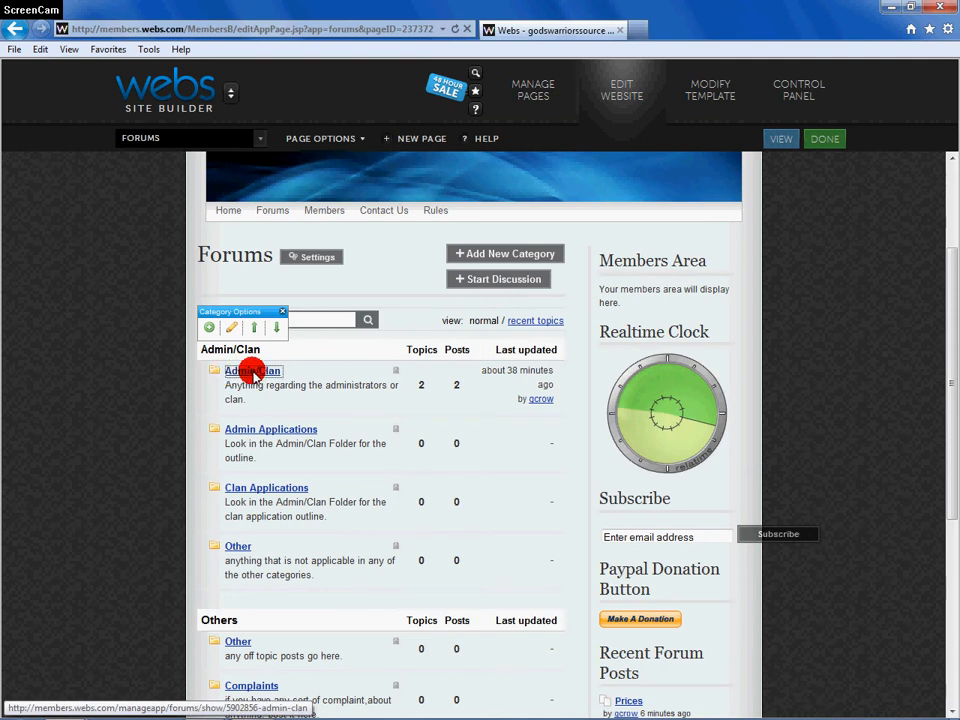
click(253, 371)
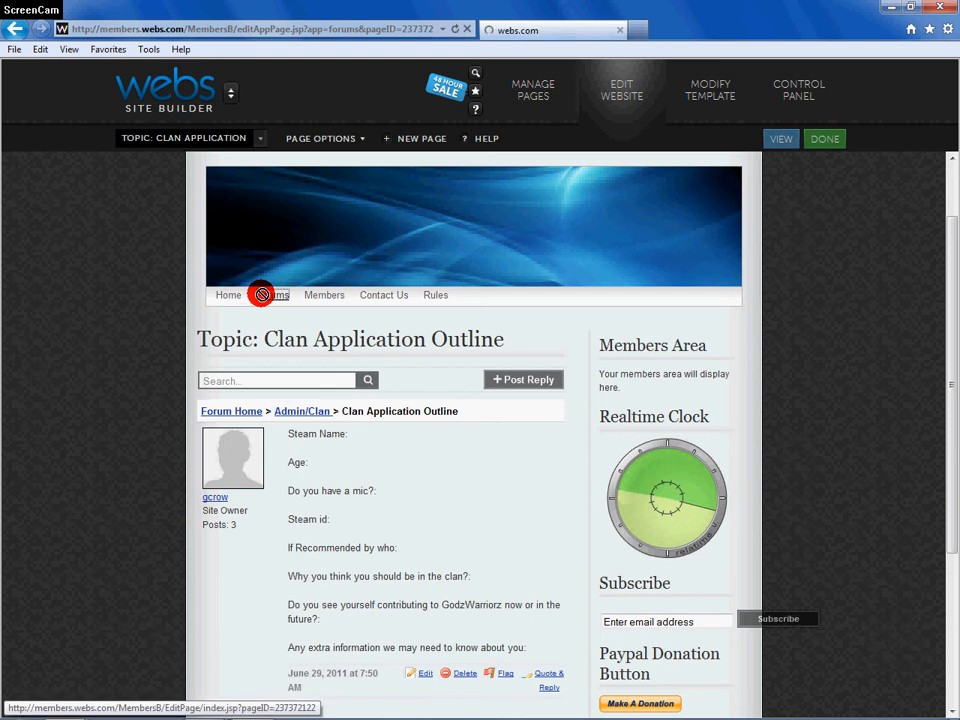
Return to the forums list and open the empty Clan Applications forum
click(263, 294)
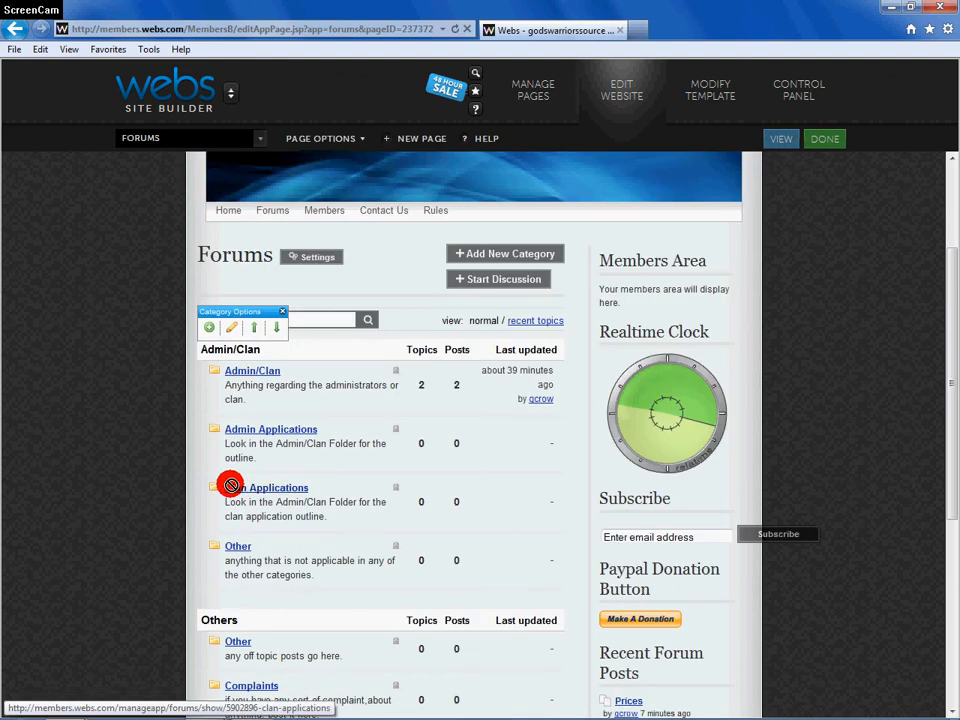
click(270, 487)
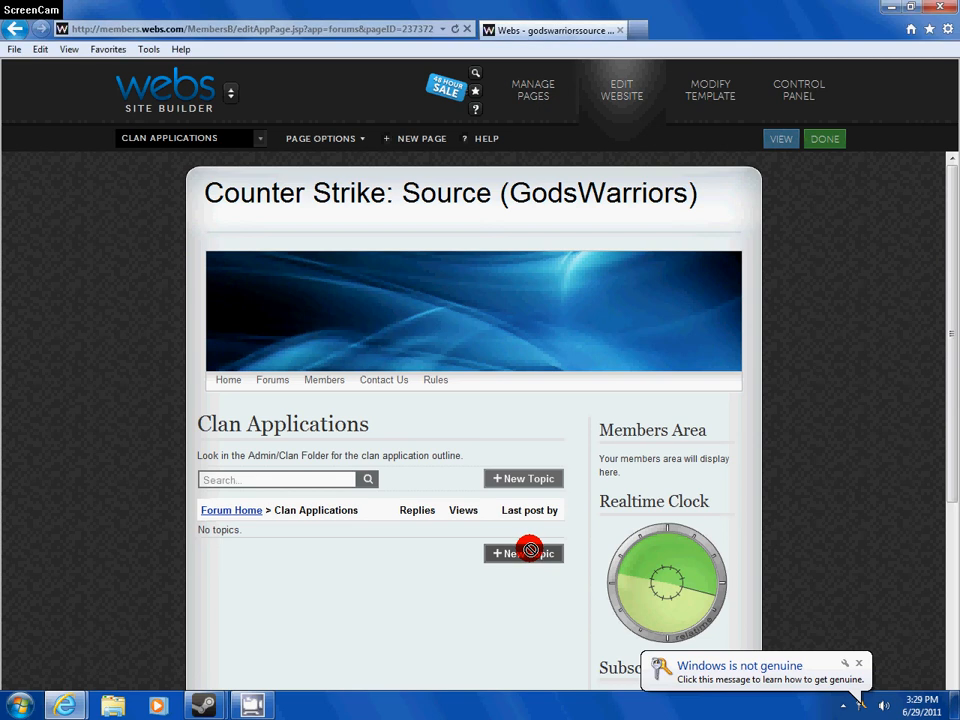
Start a new topic in the Clan Applications forum
click(523, 552)
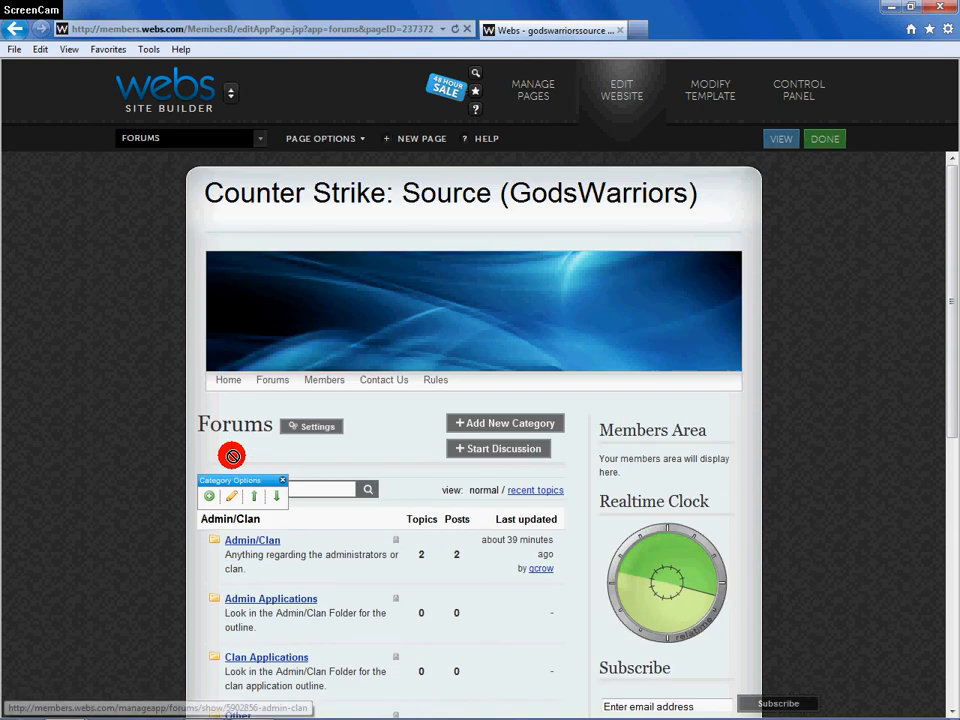
scroll(down, 3)
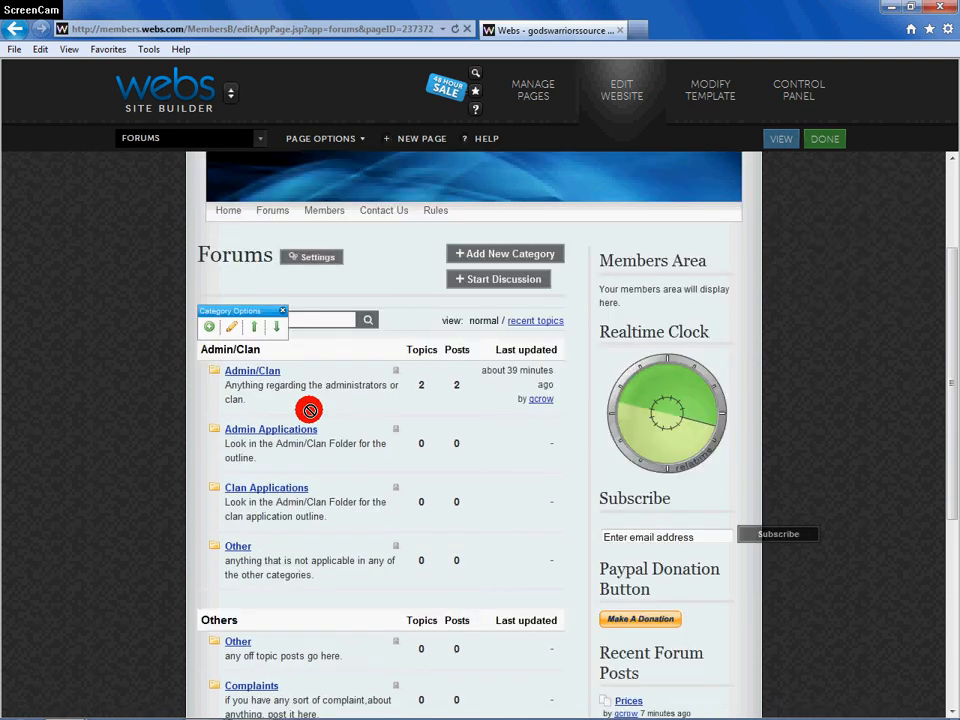
mouse_move(145, 422)
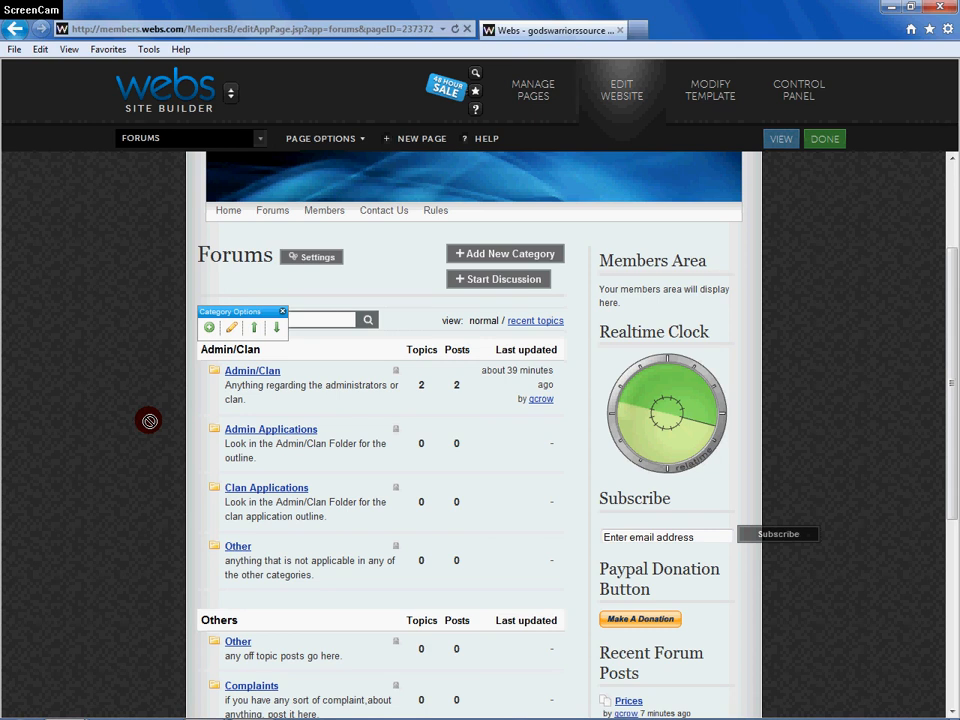
mouse_move(144, 416)
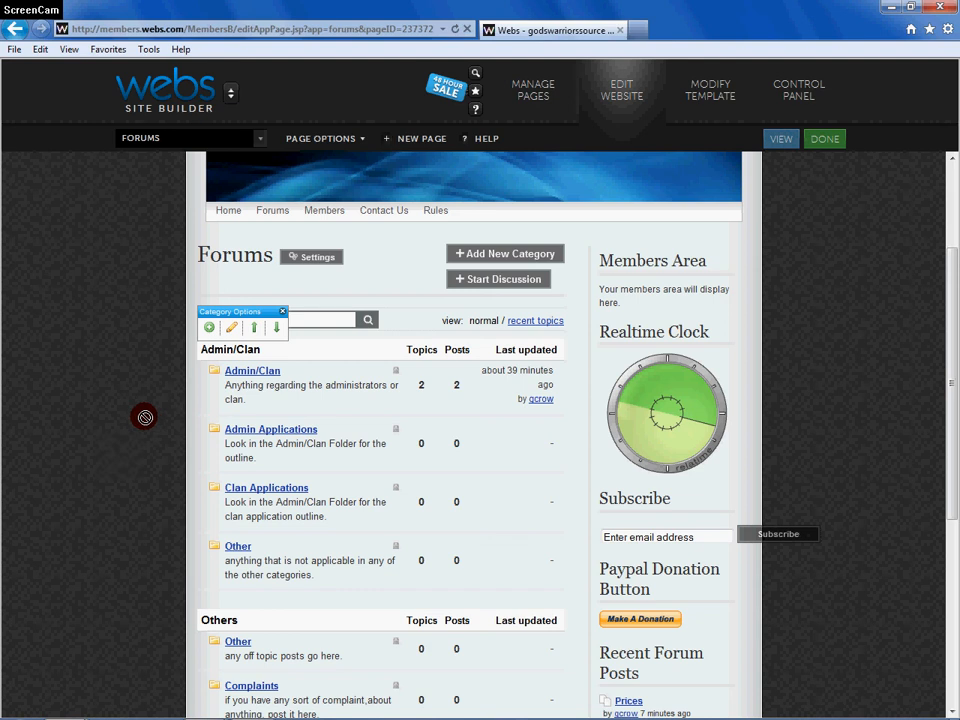